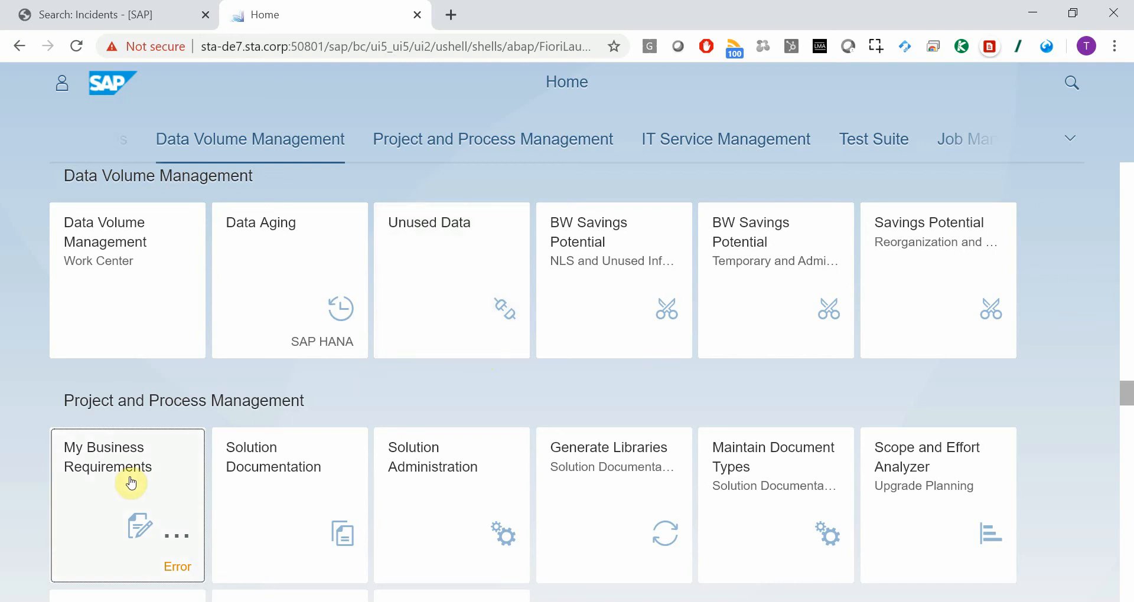
mouse_move(131, 482)
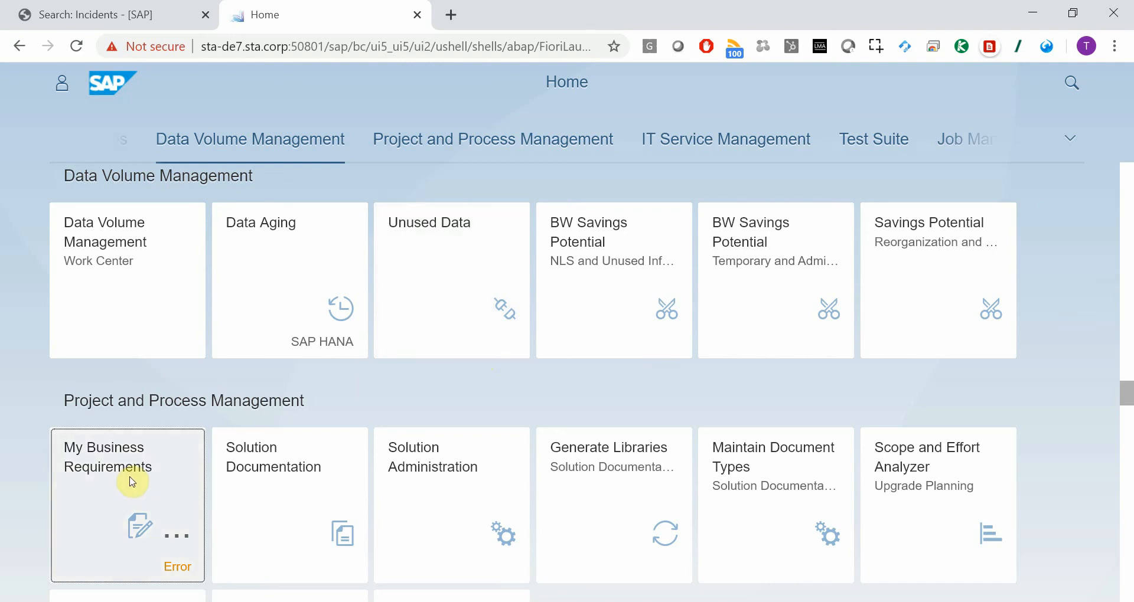
- Launch My Business Requirements, reveal the AI_CRM_GW_MYBUSI_REQUIRE_SRV error details and dismiss the dialog
click(127, 505)
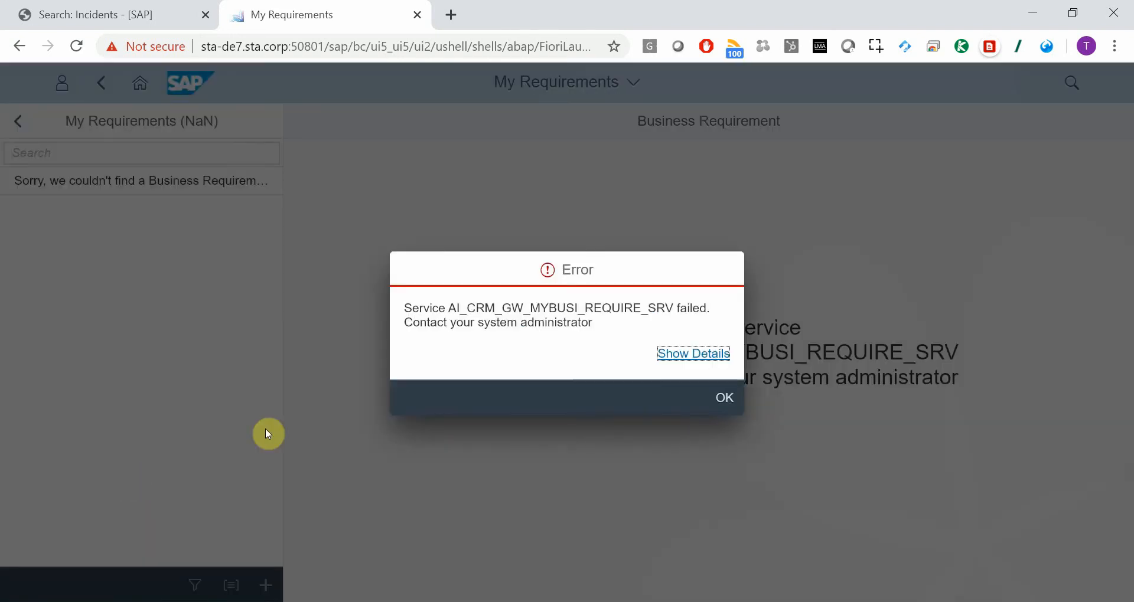
click(692, 353)
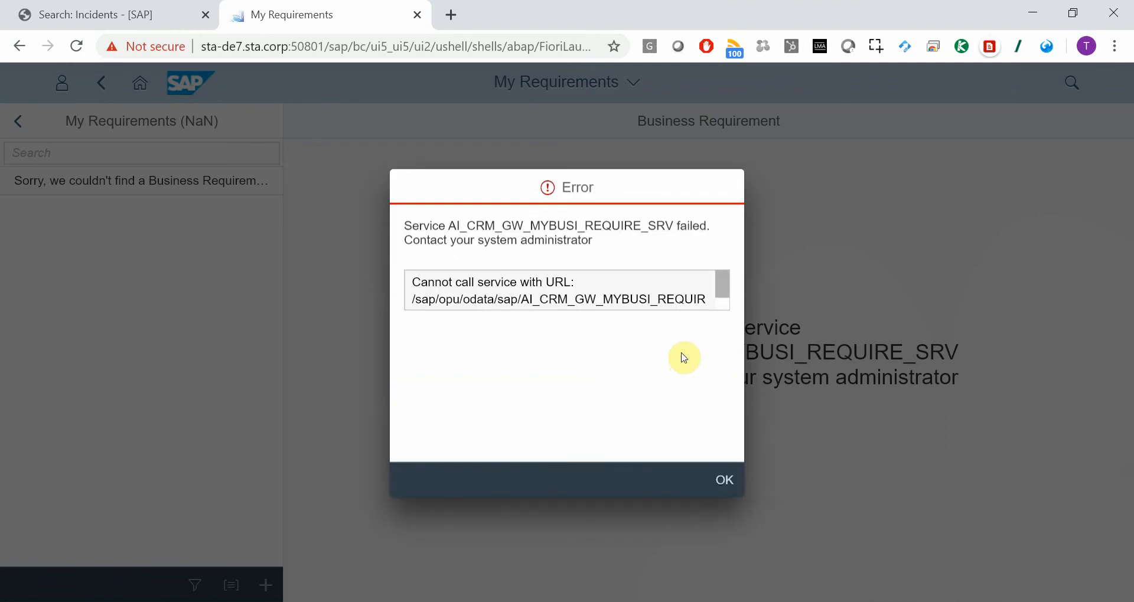
click(724, 479)
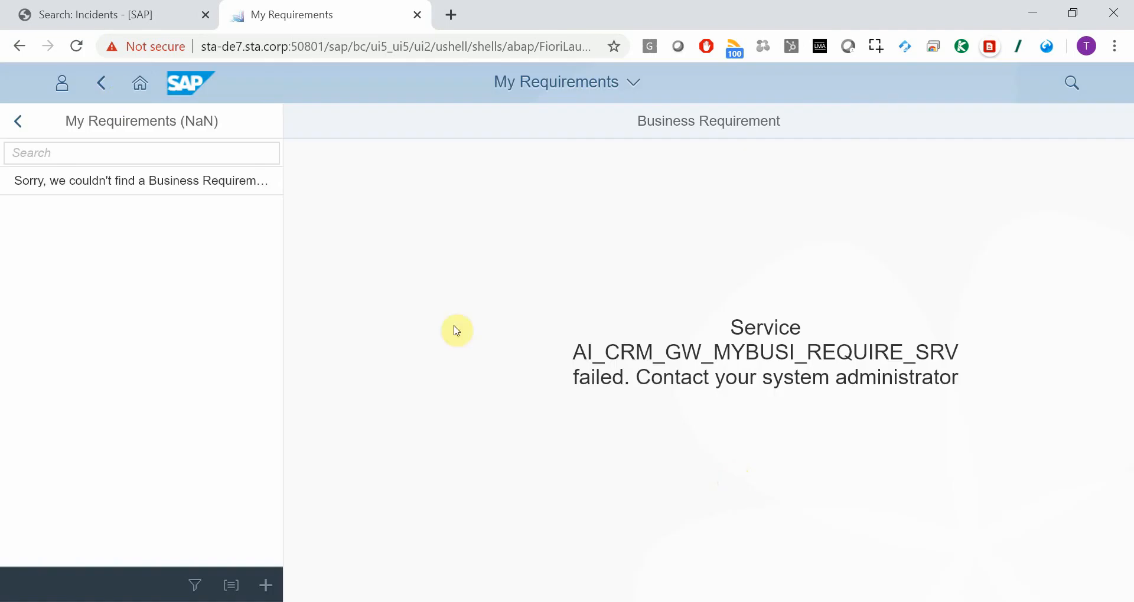
mouse_move(62, 82)
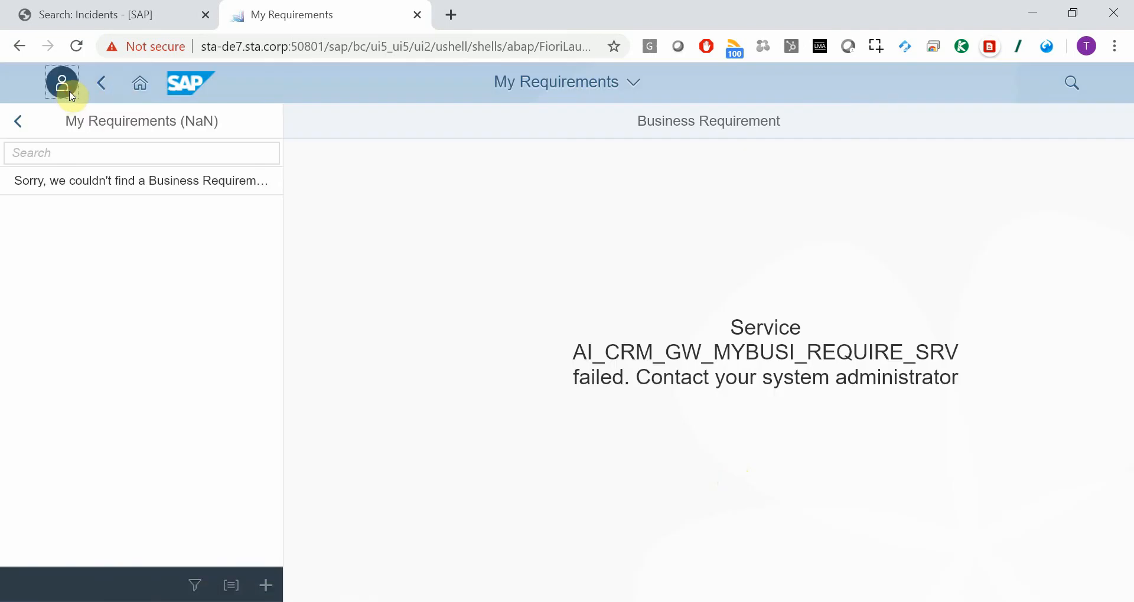
- Start a support ticket from the user menu with subject 'Cannot use Fiori app' and a description
click(61, 82)
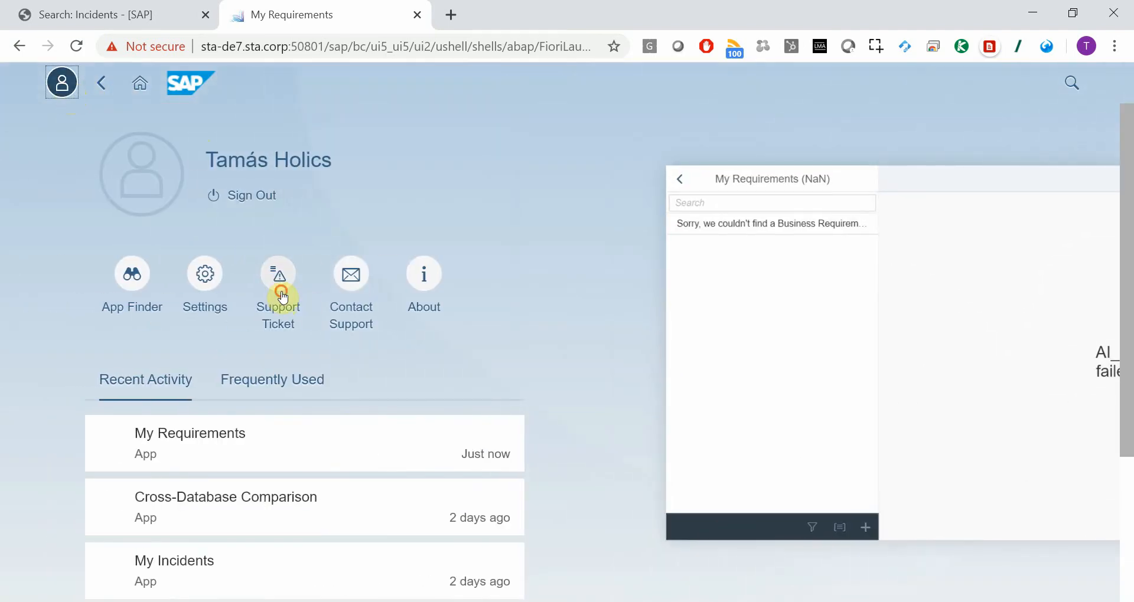
click(278, 282)
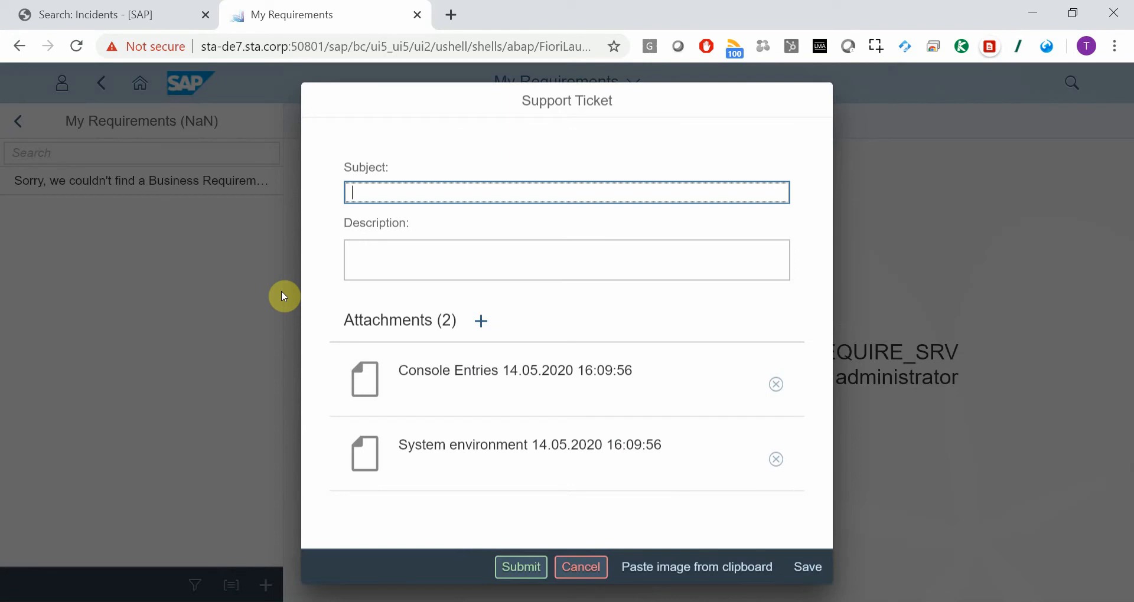
text(Cannot use Fiori app)
click(566, 258)
text(Test)
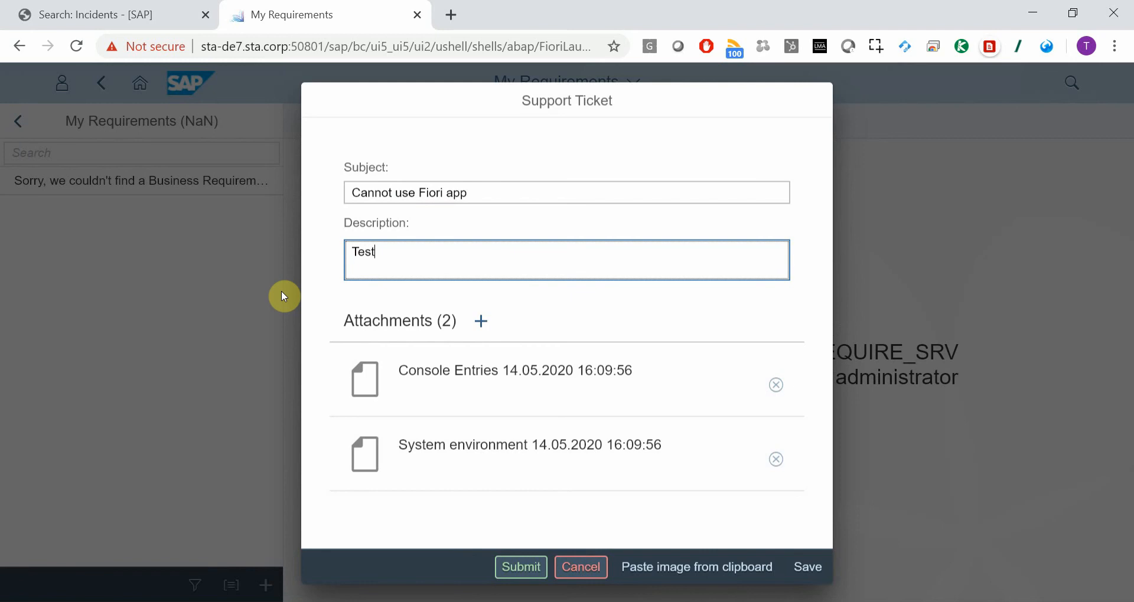
mouse_move(471, 479)
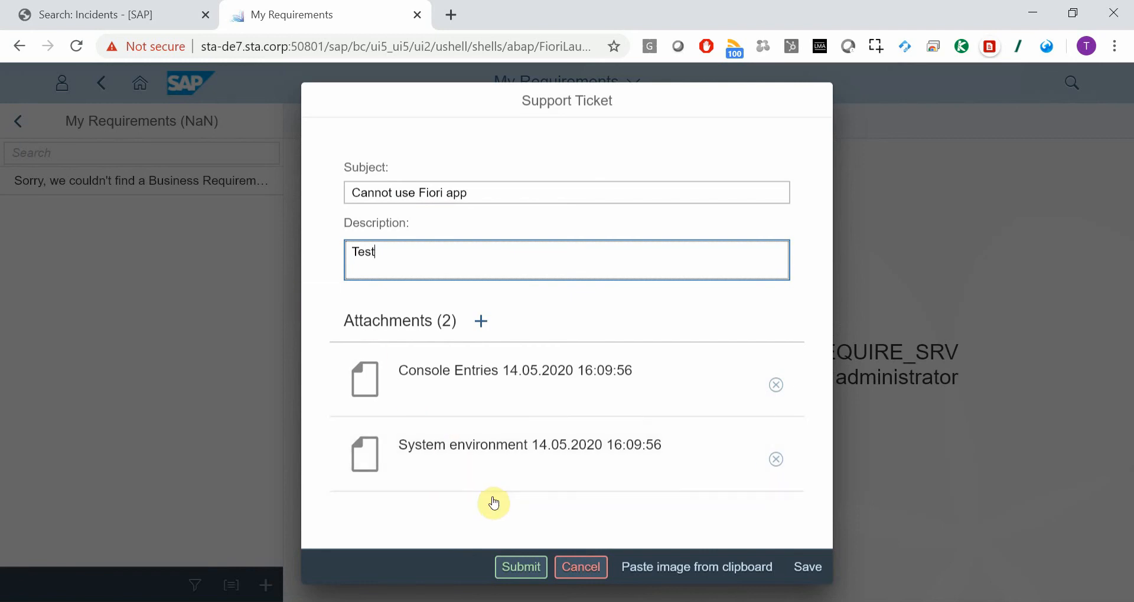
click(696, 567)
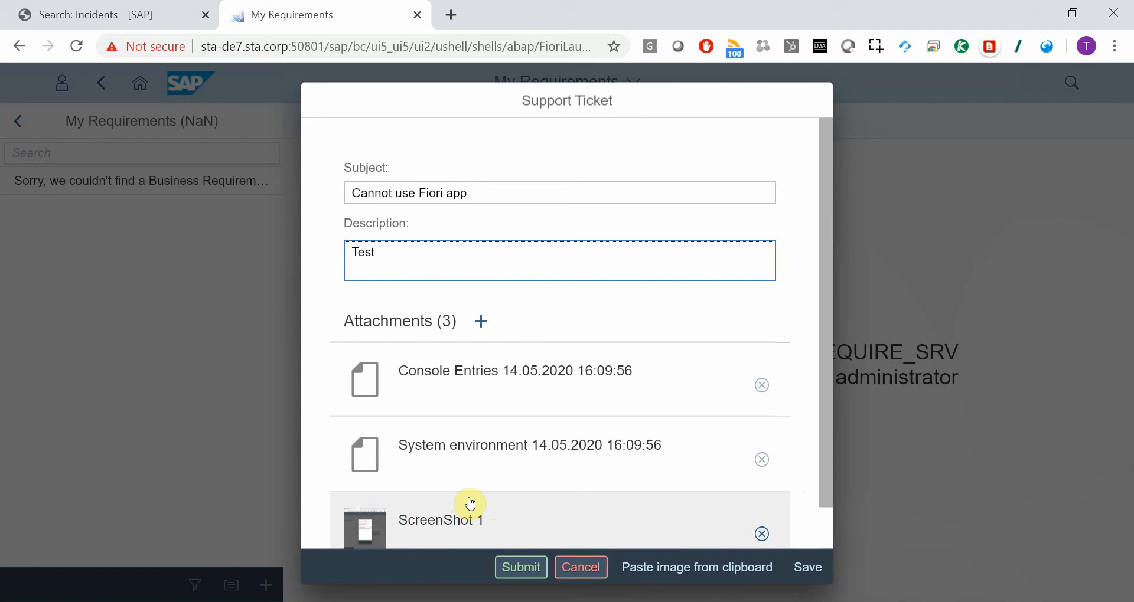
mouse_move(807, 533)
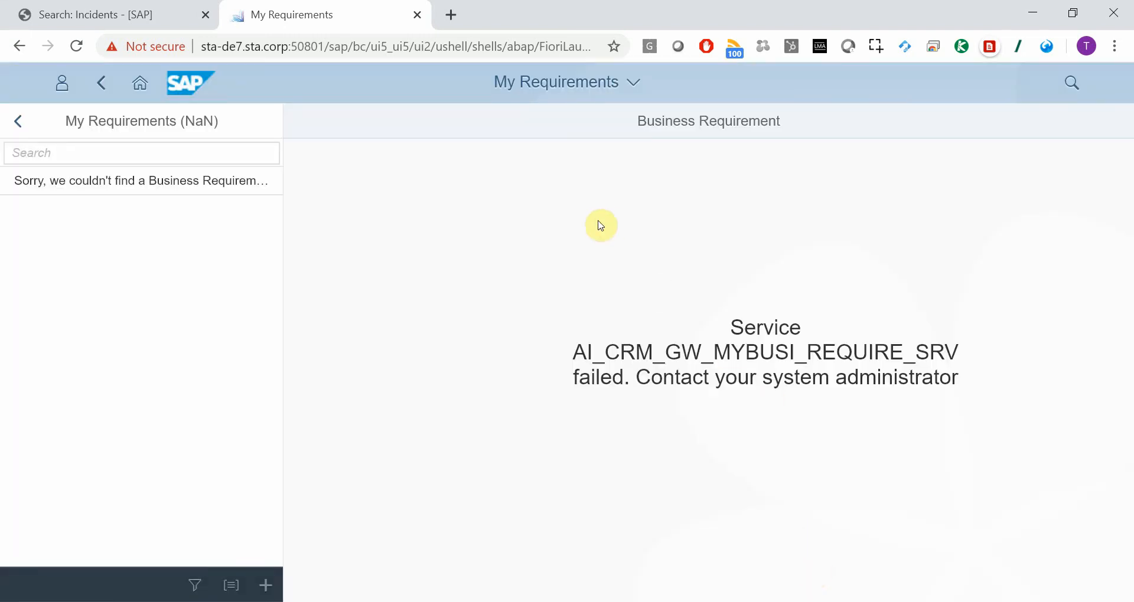
mouse_move(359, 177)
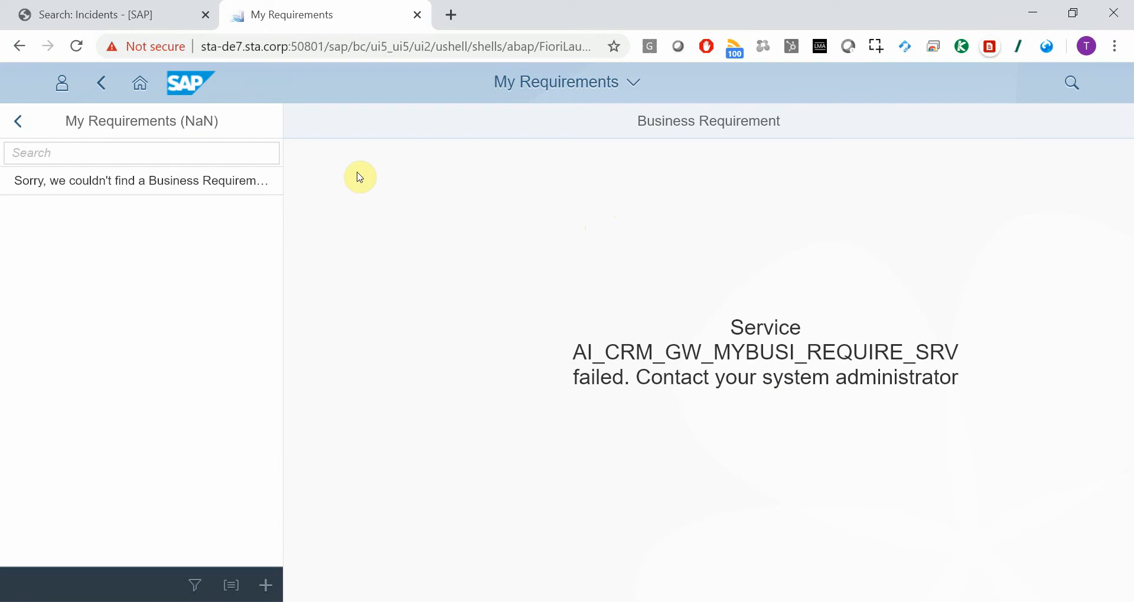
click(61, 82)
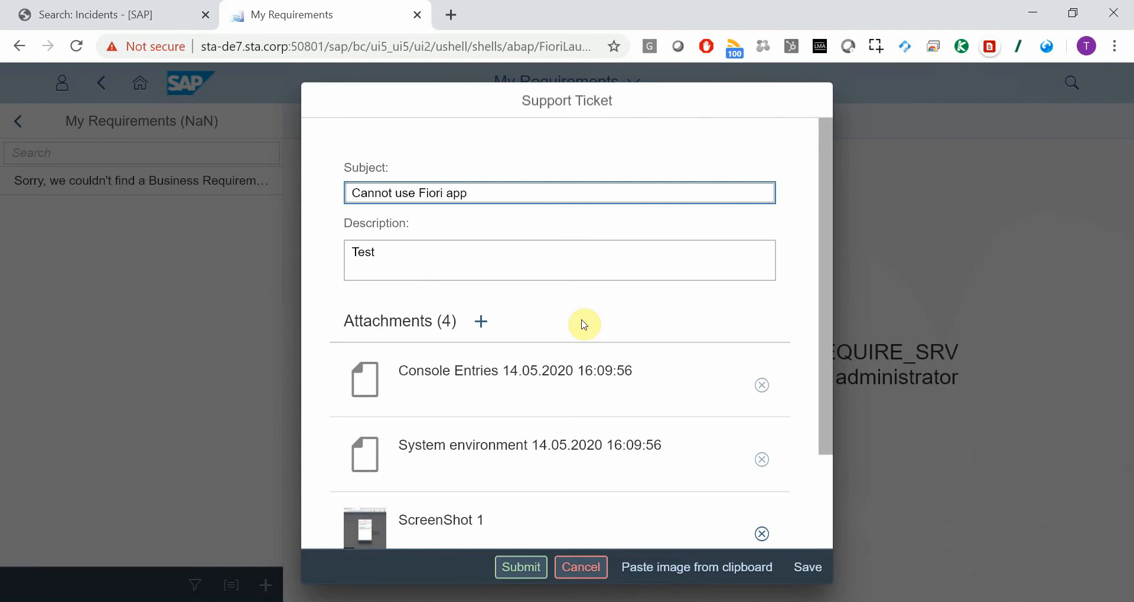
mouse_move(556, 378)
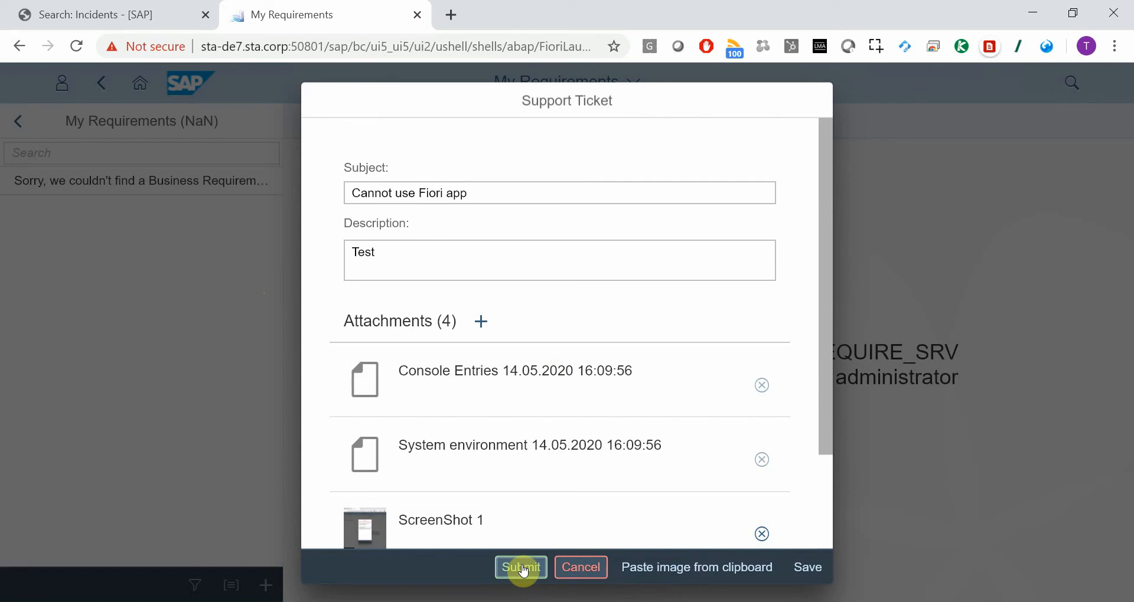
click(521, 567)
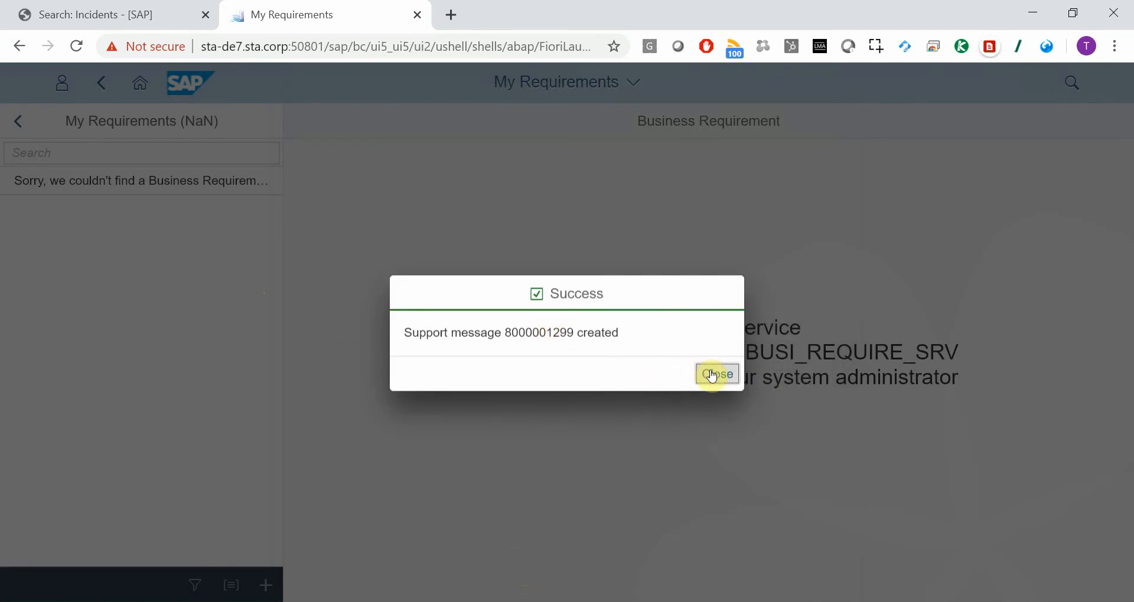
click(716, 375)
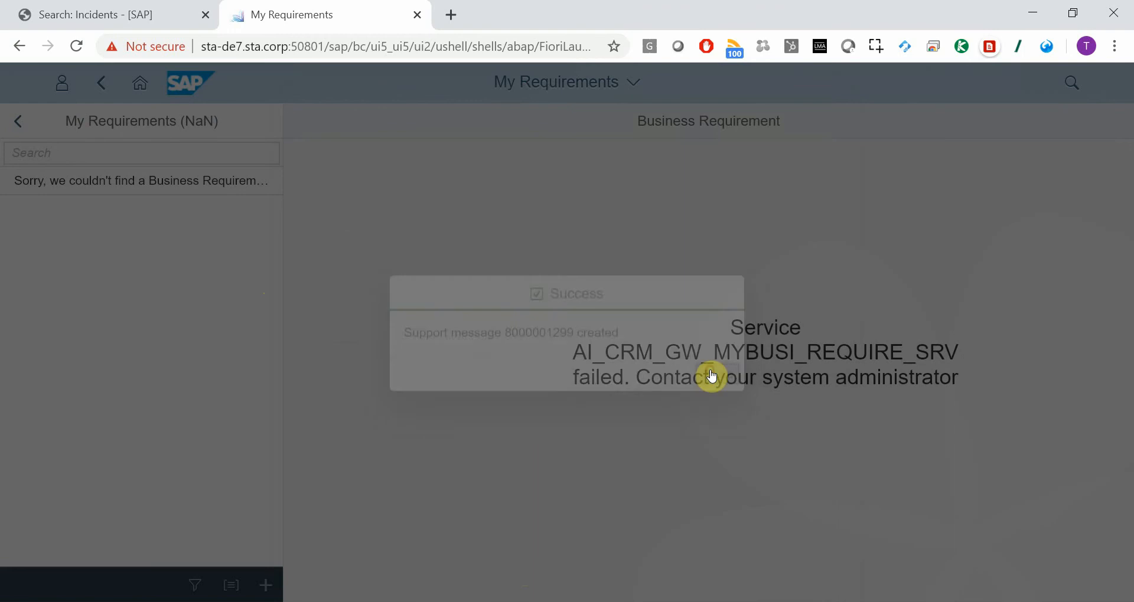
click(95, 14)
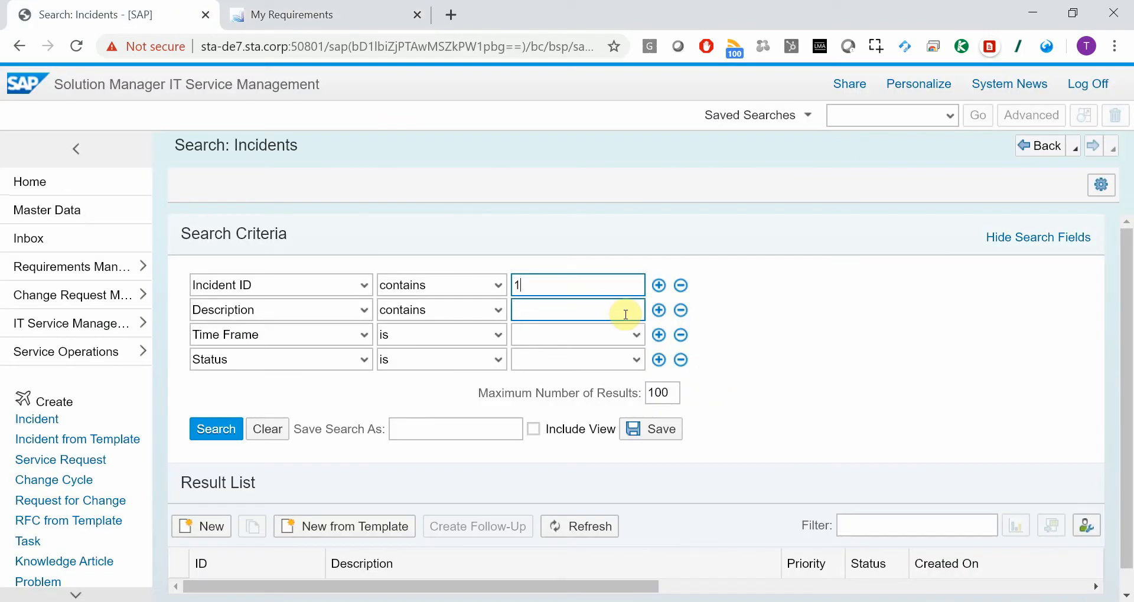
text(299)
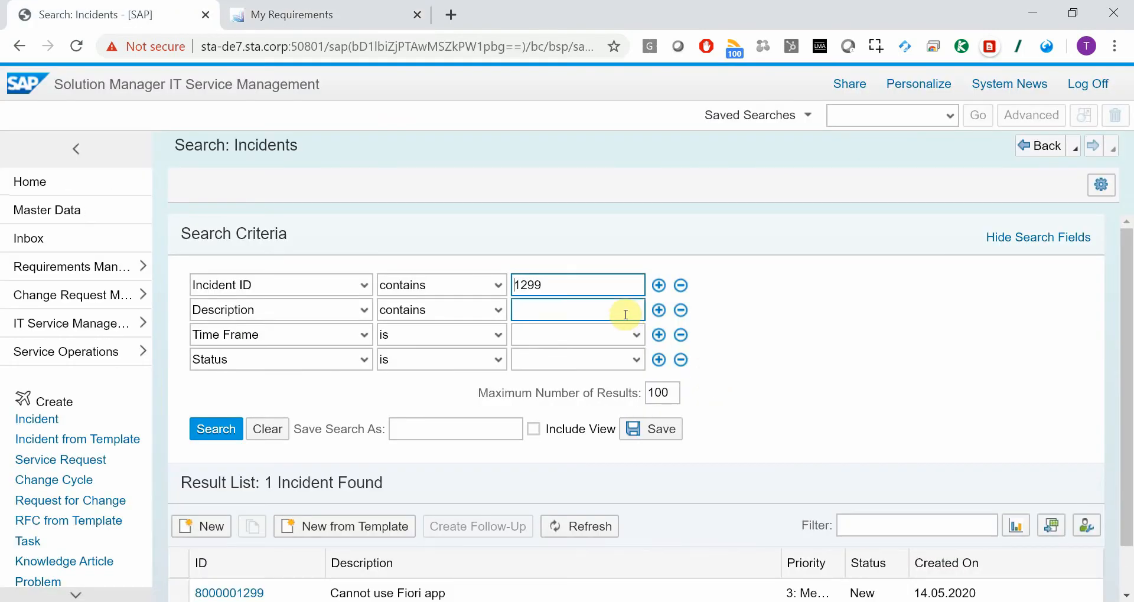
scroll(down, 3)
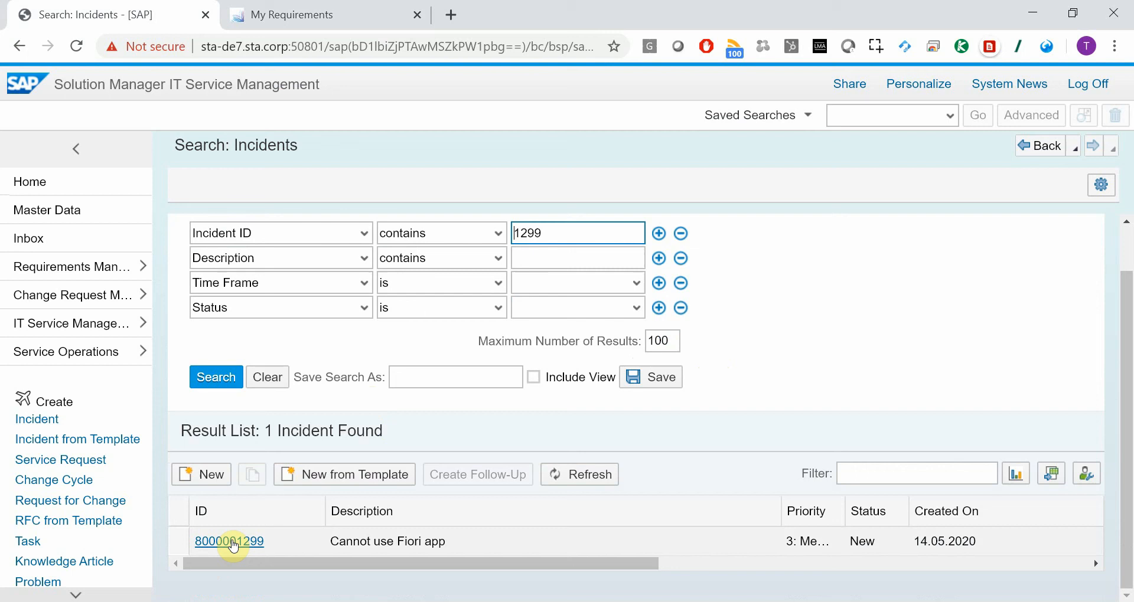
click(229, 541)
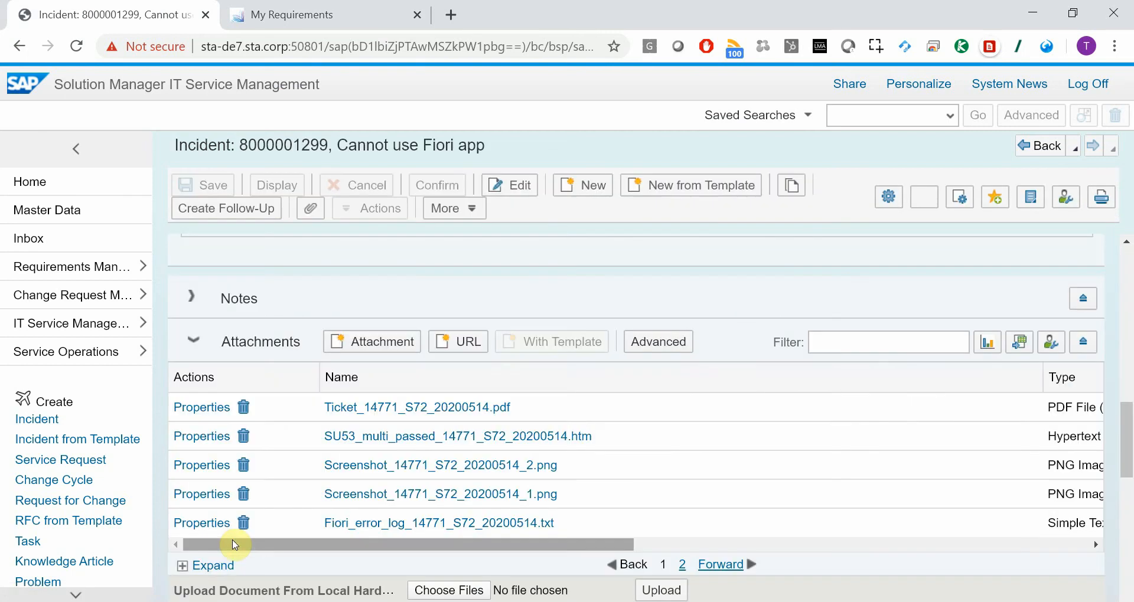
mouse_move(552, 375)
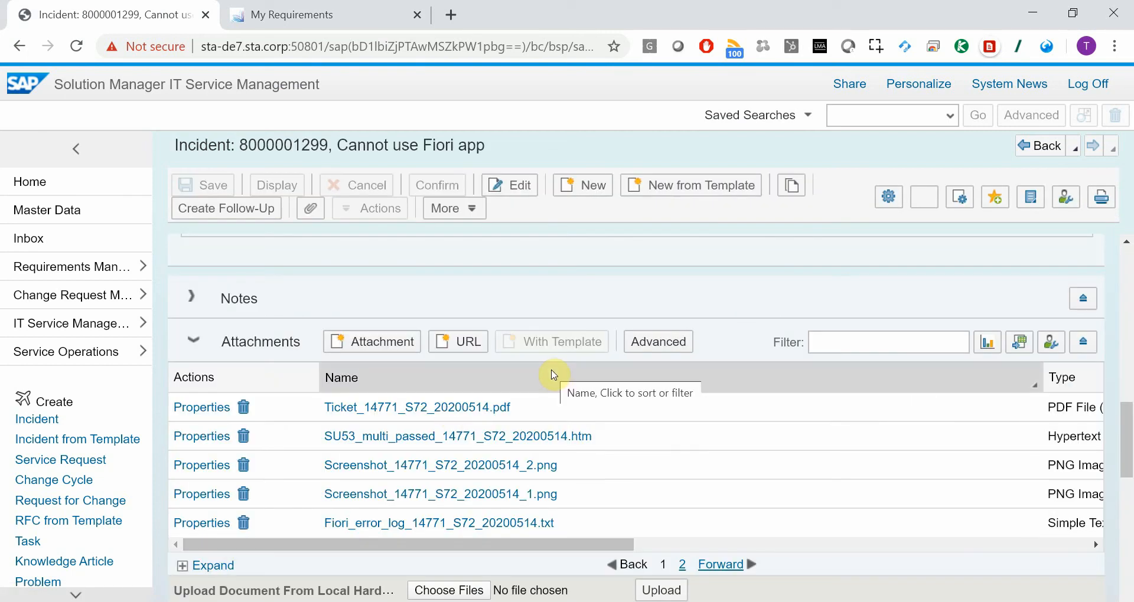
scroll(down, 3)
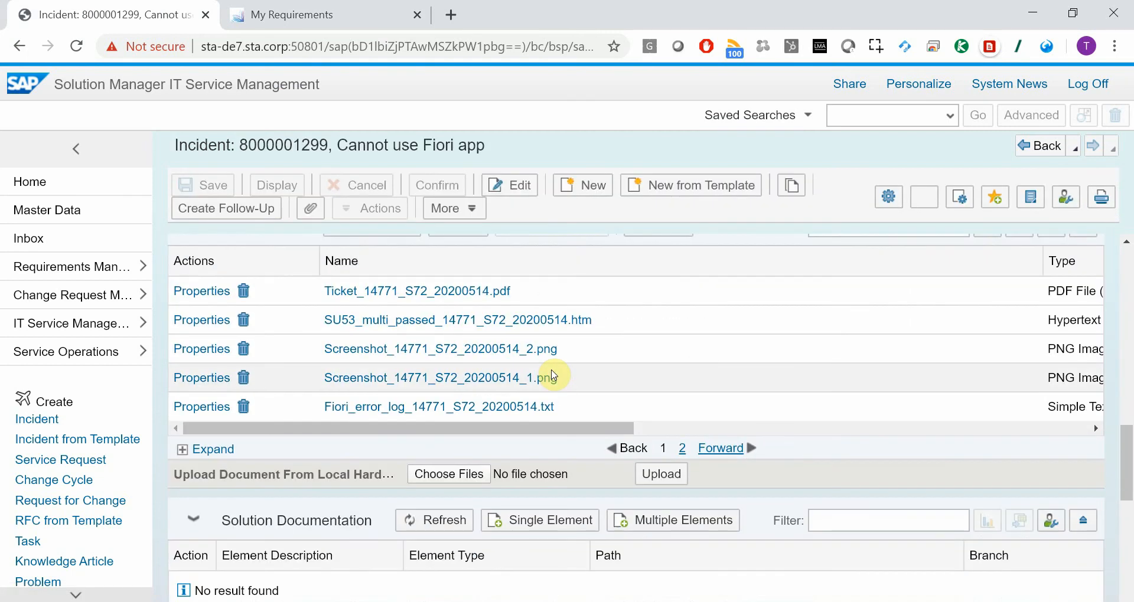
mouse_move(517, 356)
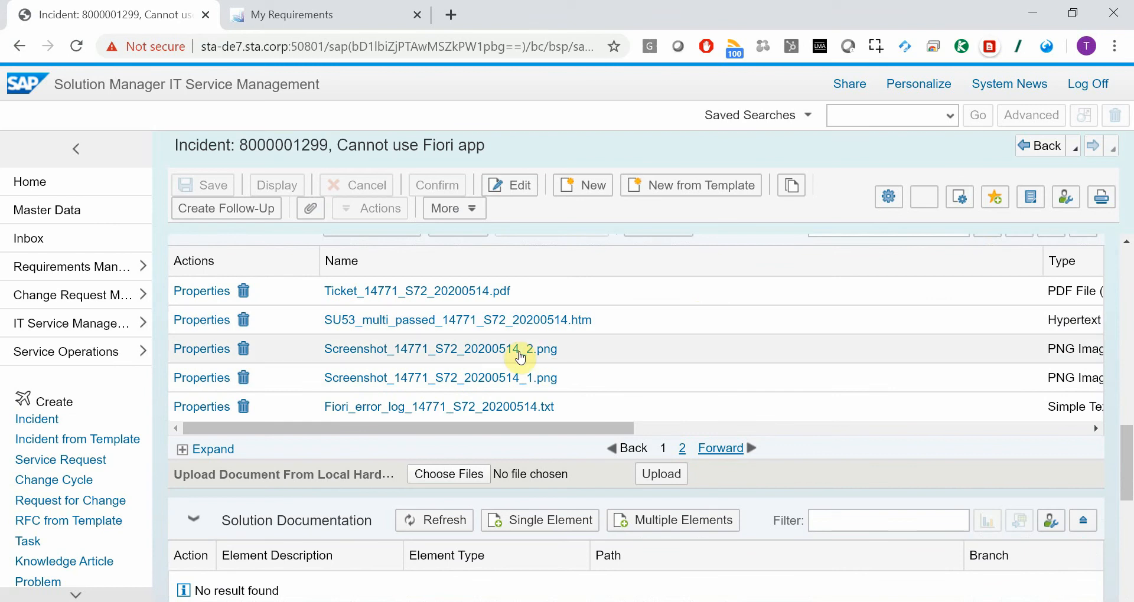
mouse_move(481, 379)
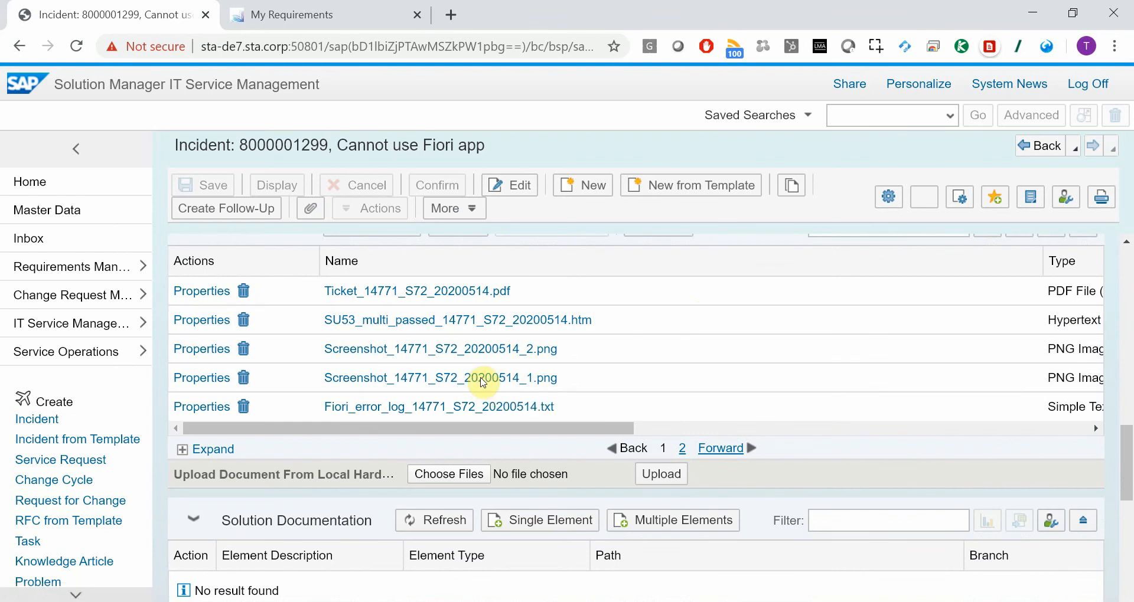
- Open the screenshot, Fiori_error_log and SU53_multi_passed attachments each in a new tab
click(441, 378)
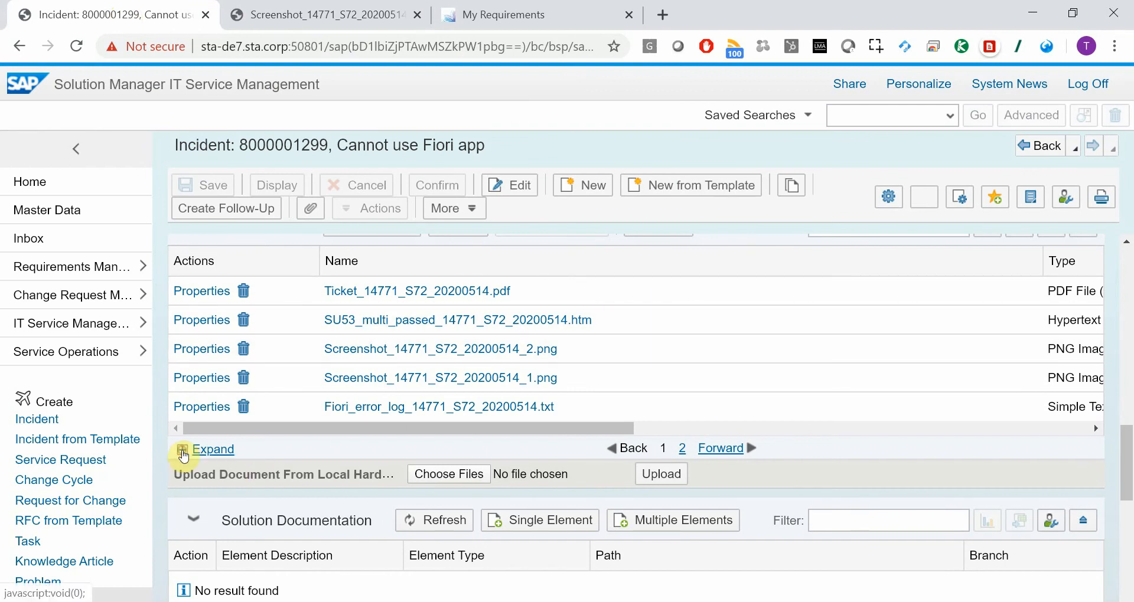
click(183, 448)
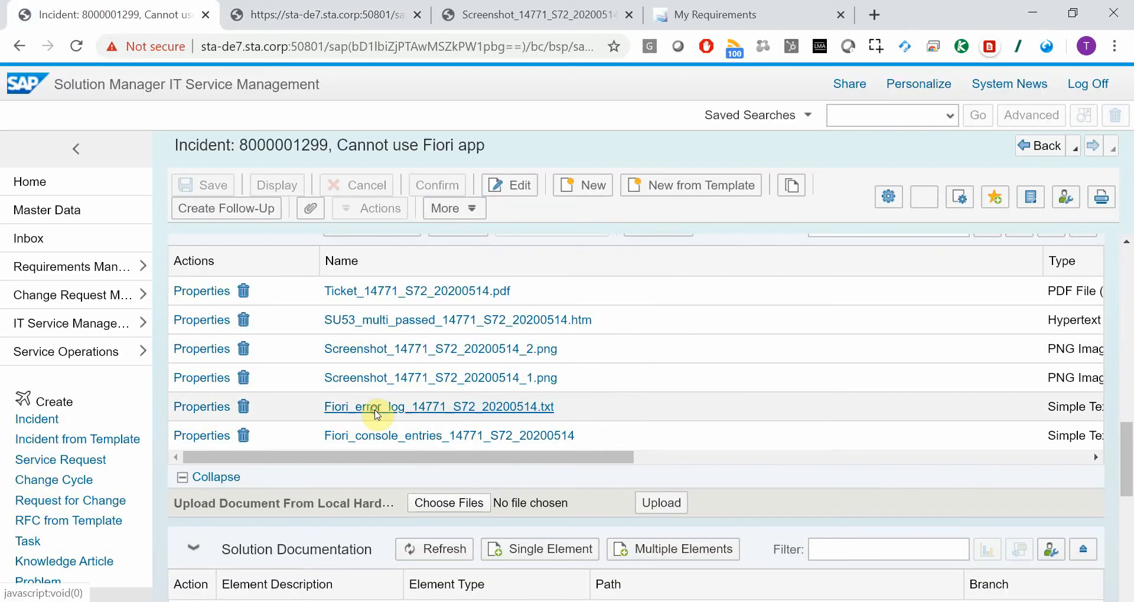
click(439, 407)
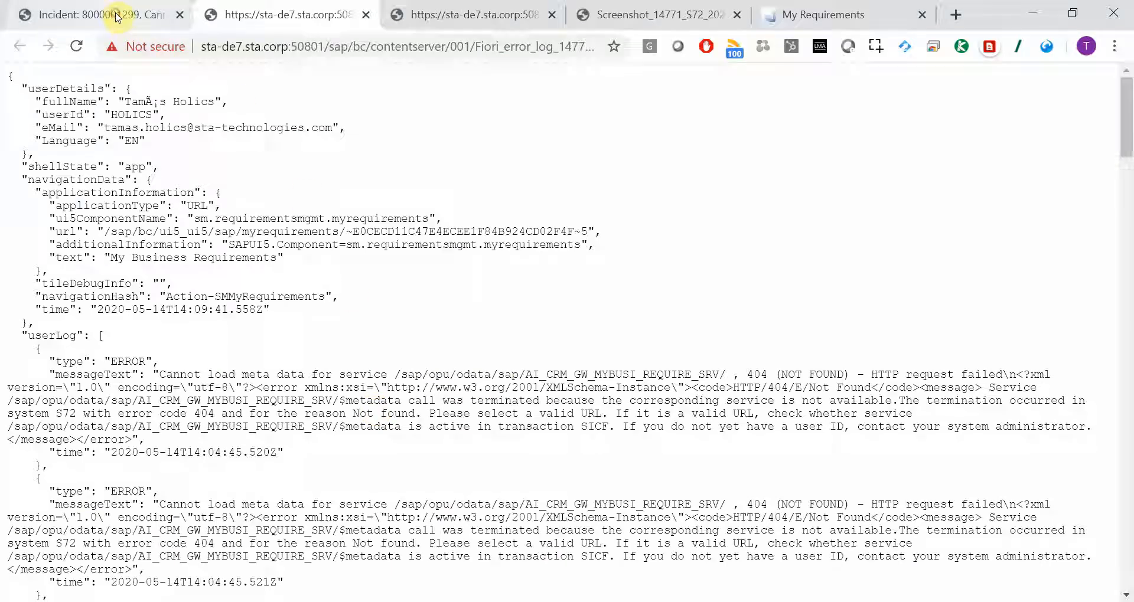
click(95, 14)
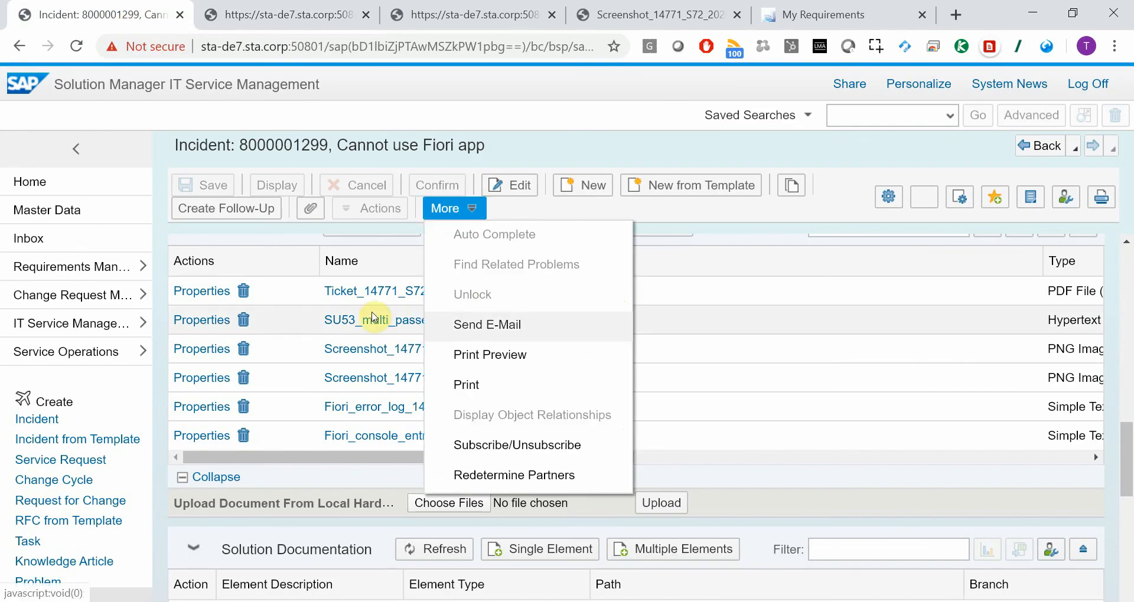
click(375, 320)
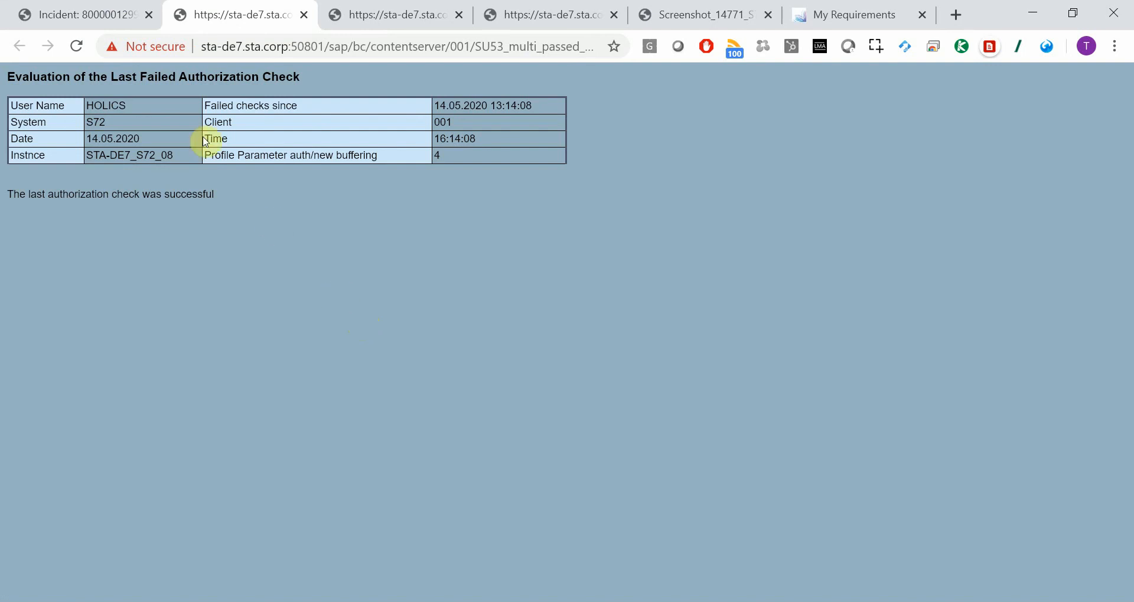
- Read Ticket_14771_S72_20200514.pdf through its app, backend system and component details, then return to the incident
click(79, 15)
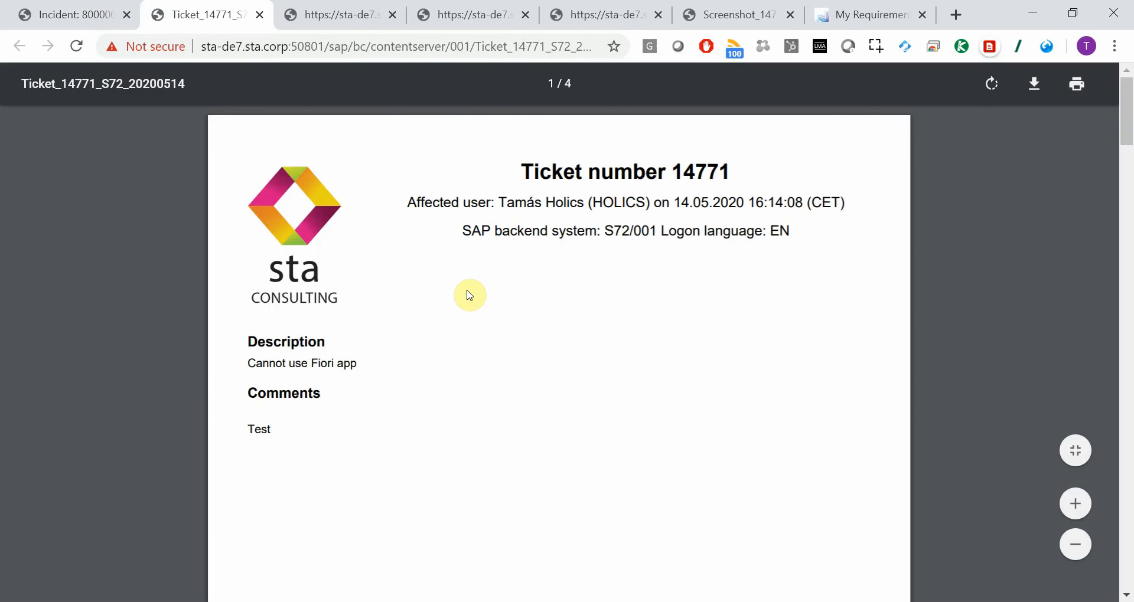
mouse_move(538, 262)
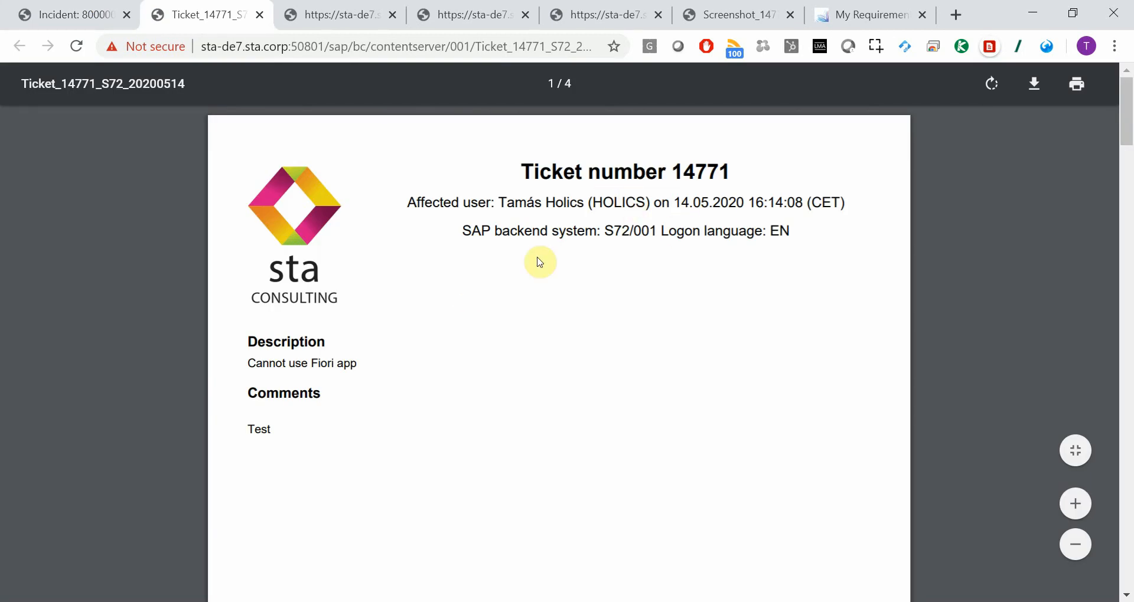
scroll(down, 3)
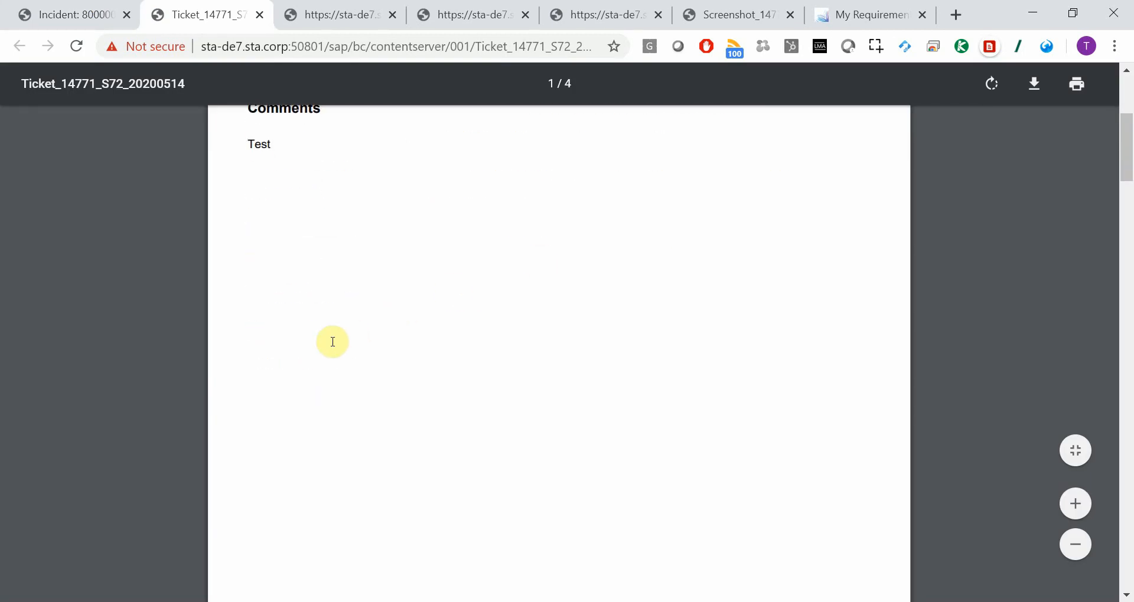
scroll(down, 3)
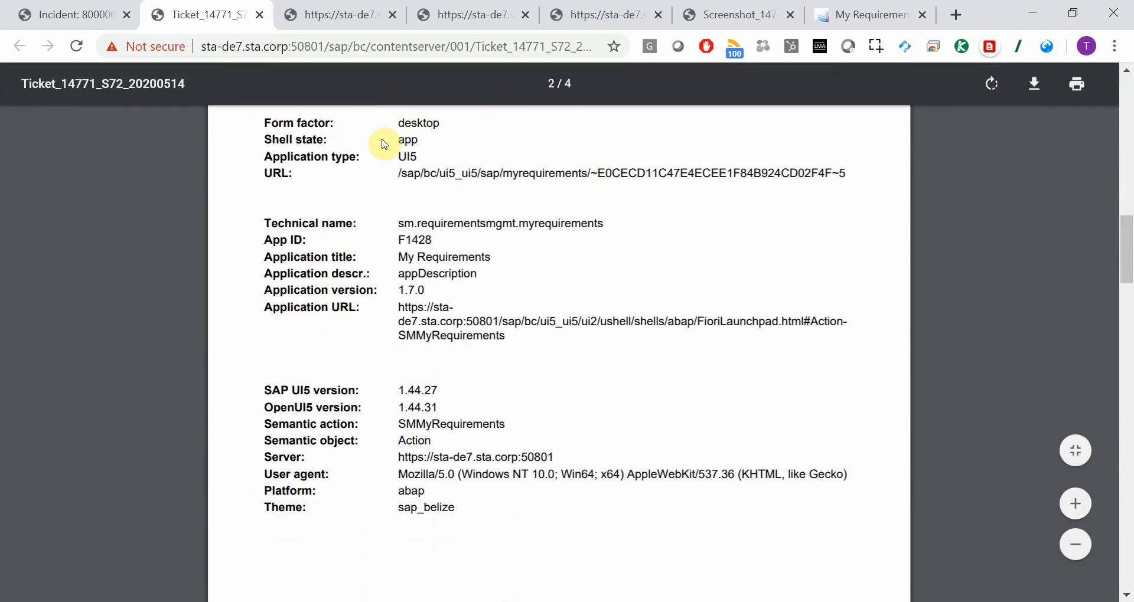
mouse_move(343, 273)
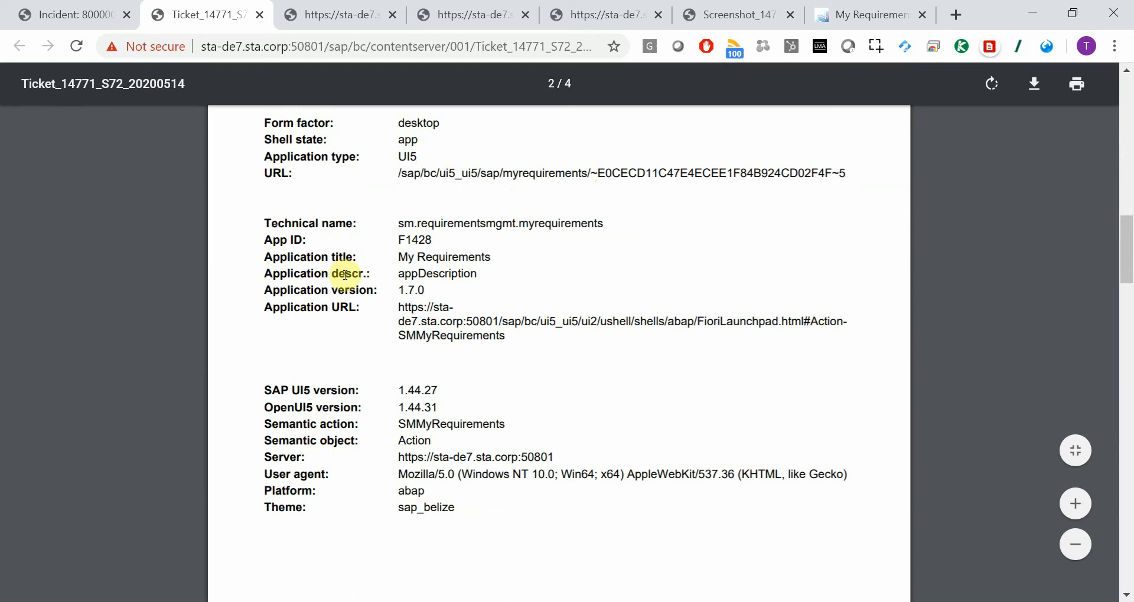
mouse_move(432, 286)
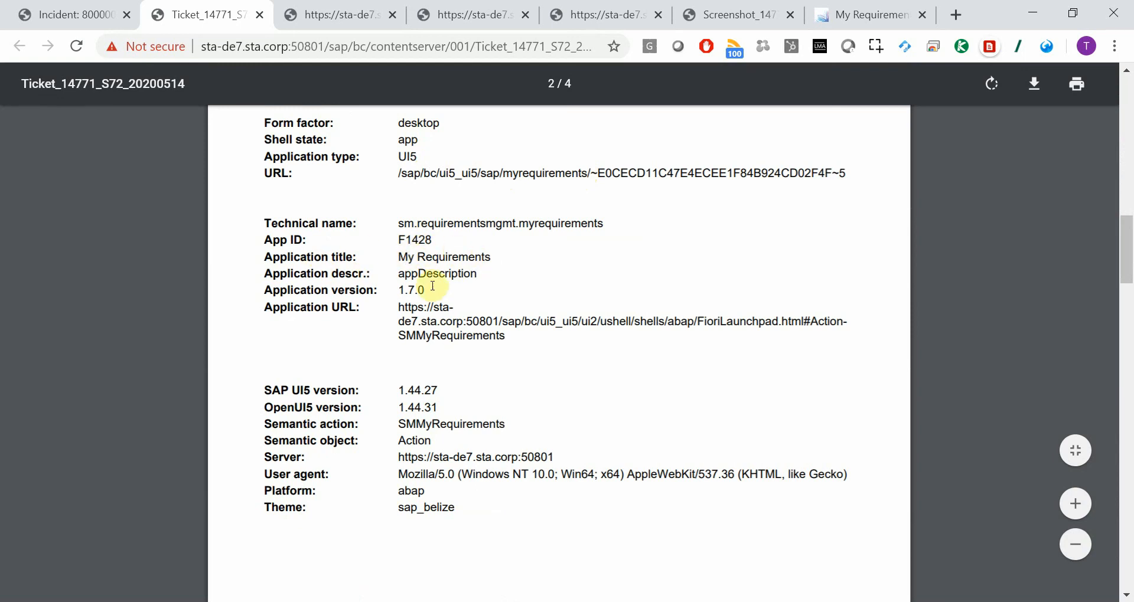
mouse_move(426, 388)
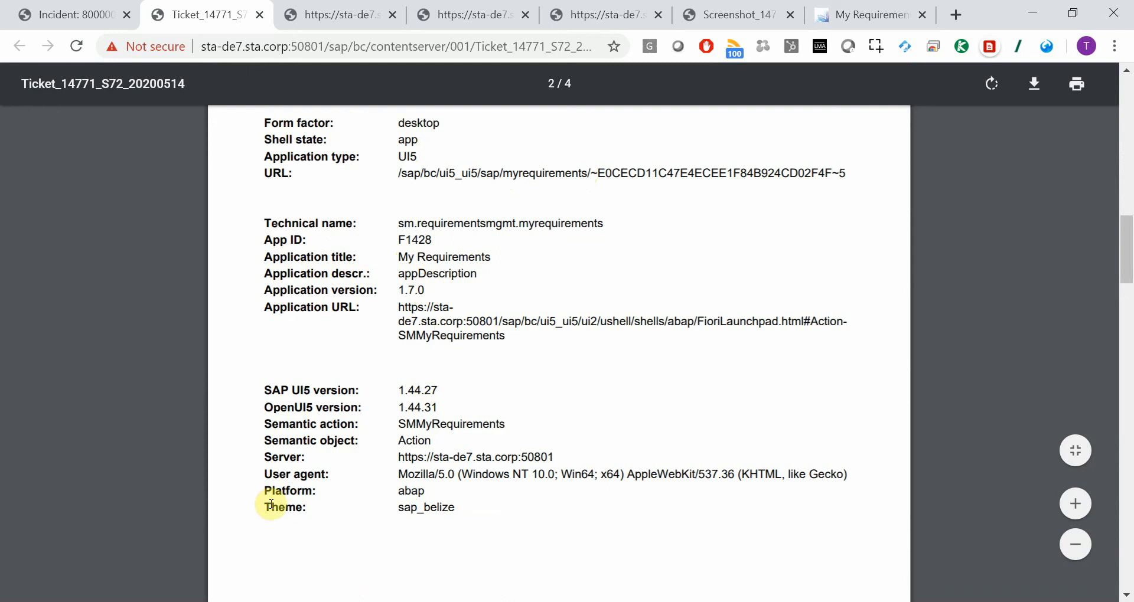
mouse_move(502, 510)
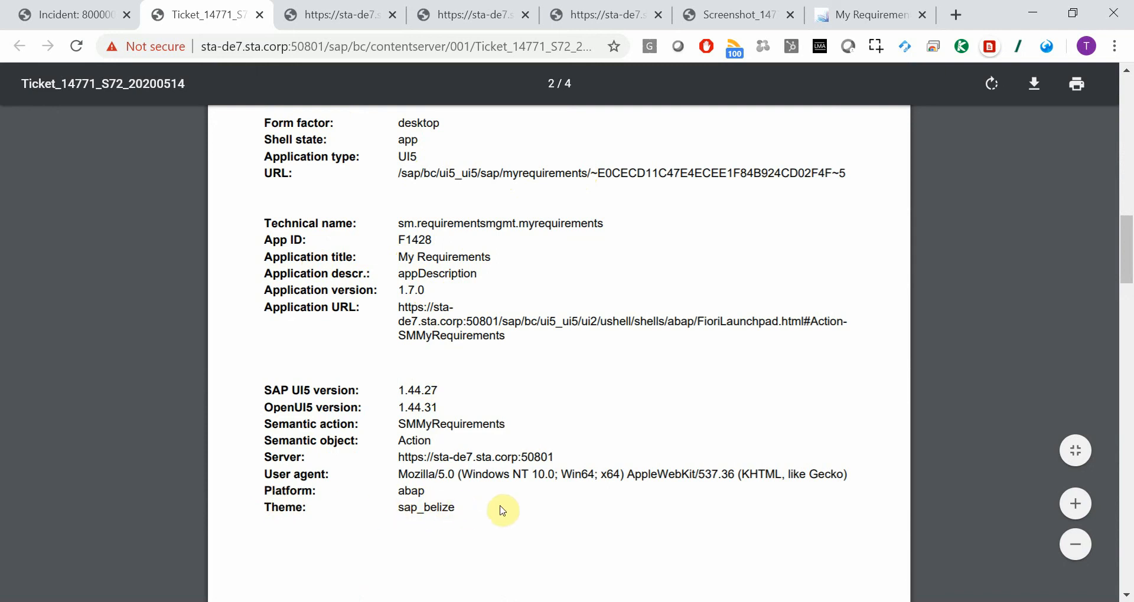
mouse_move(553, 488)
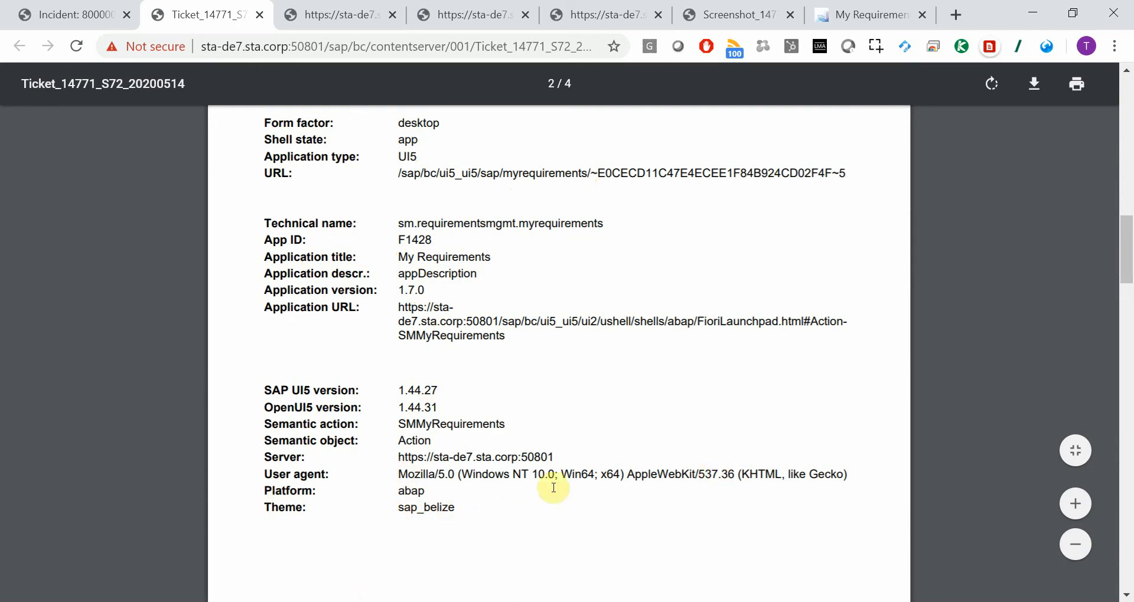
mouse_move(507, 434)
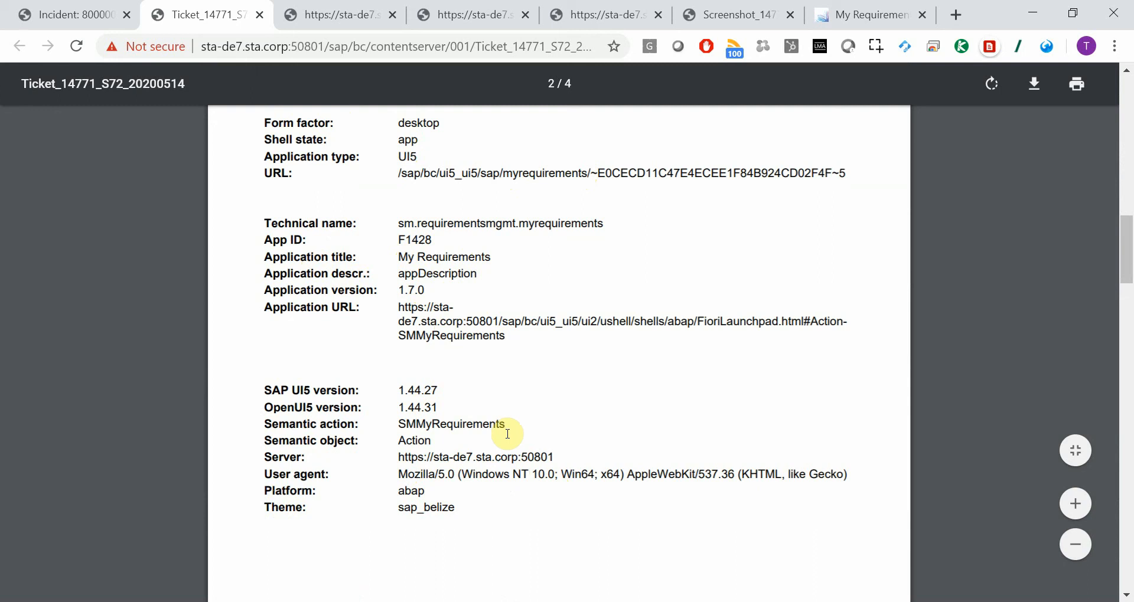
scroll(down, 3)
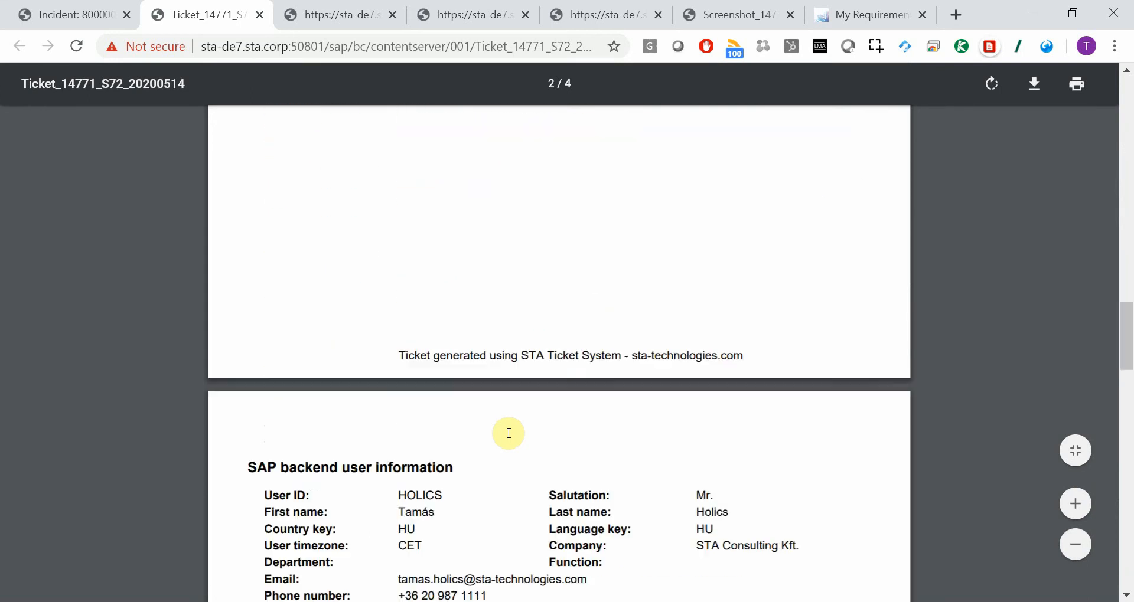
scroll(down, 3)
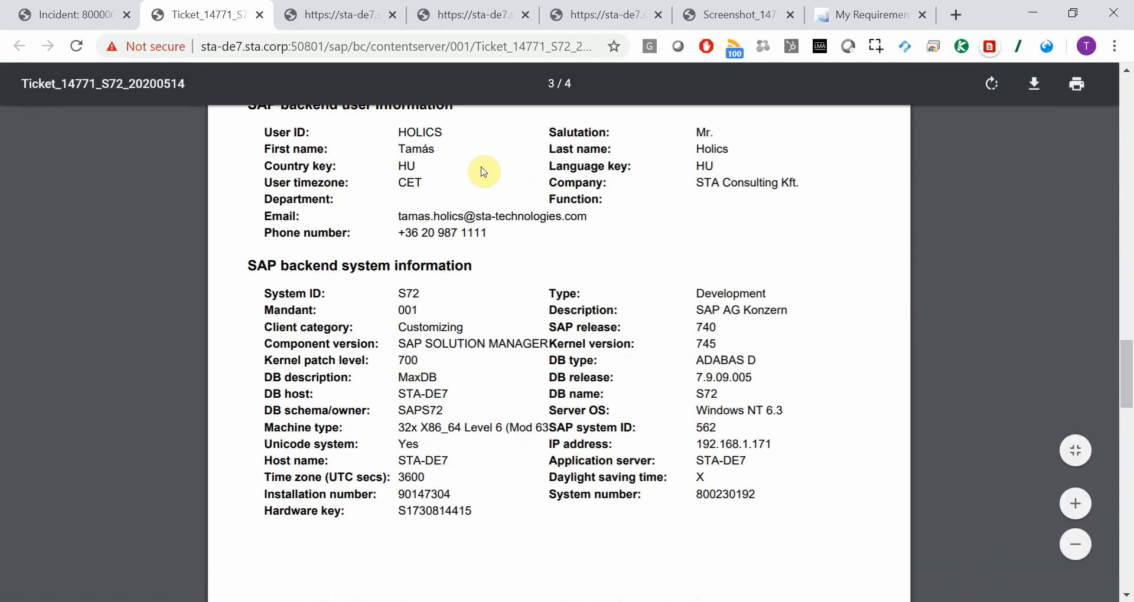
scroll(up, 3)
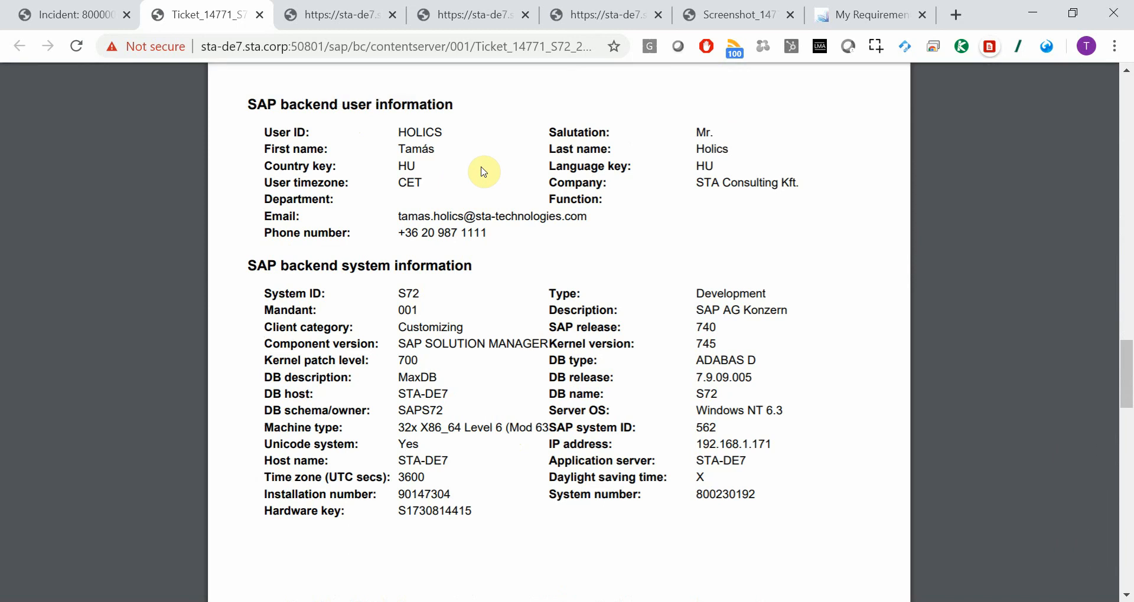
scroll(down, 3)
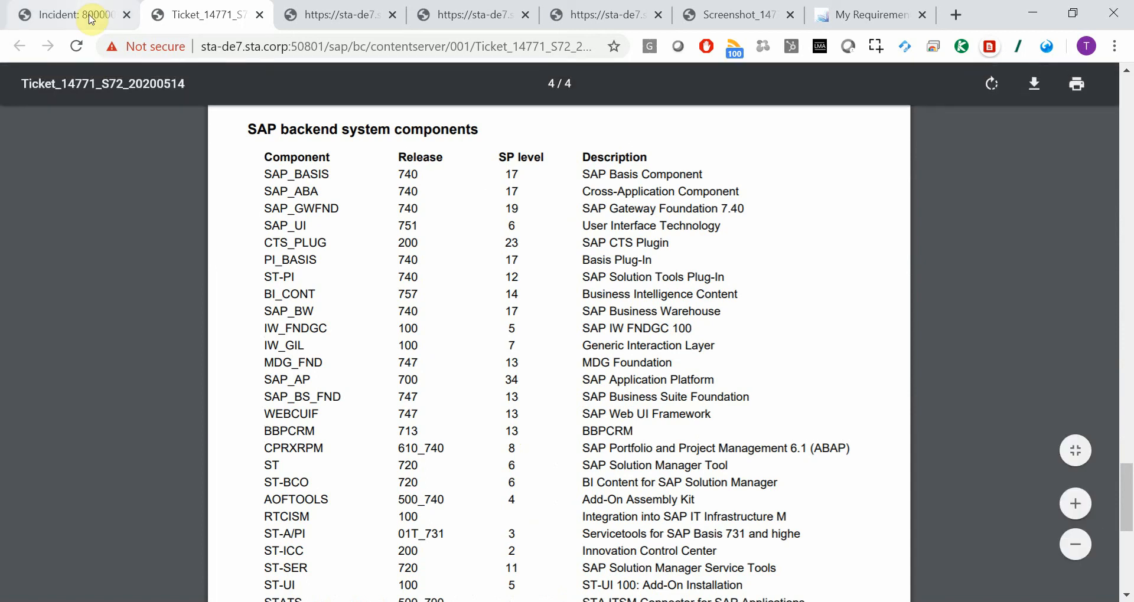
click(68, 14)
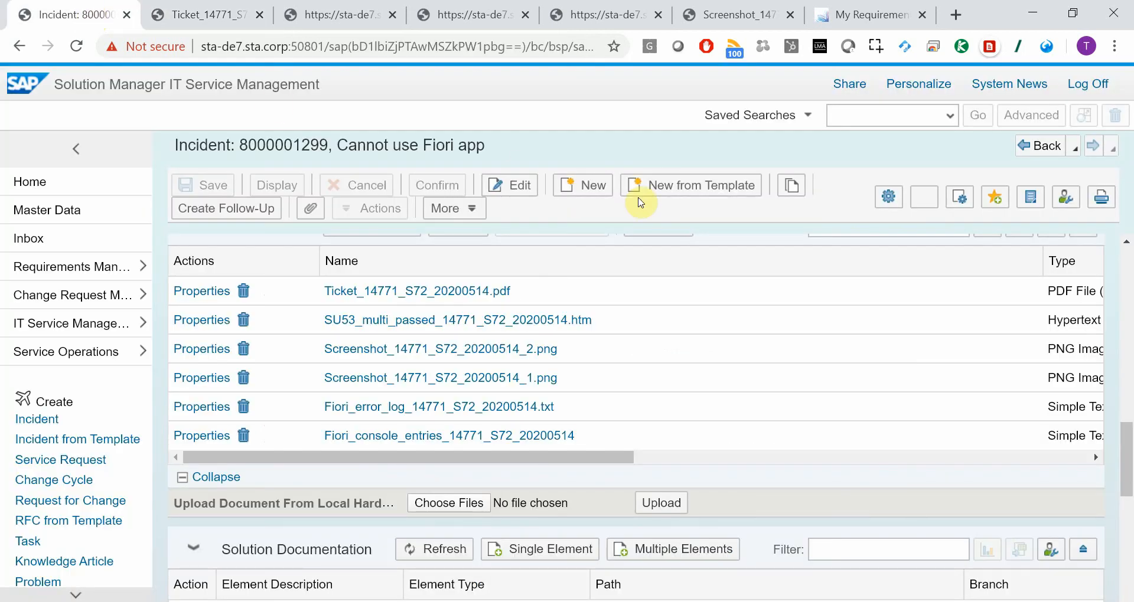